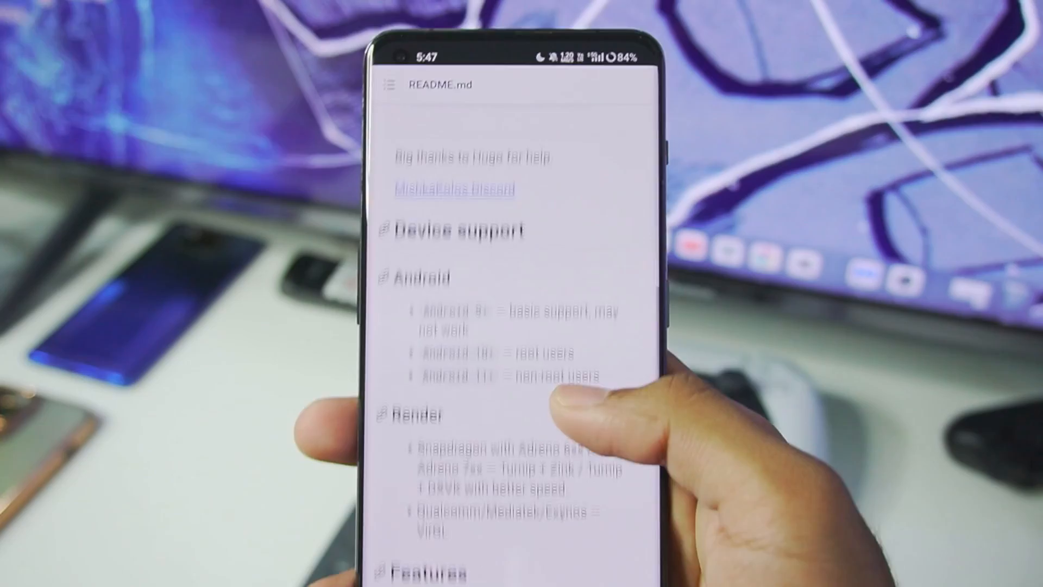
# Step: Install termux-box choosing Wine 8.2 staging (option 1), then Proot containerization (option 1)
pyautogui.scroll(3)
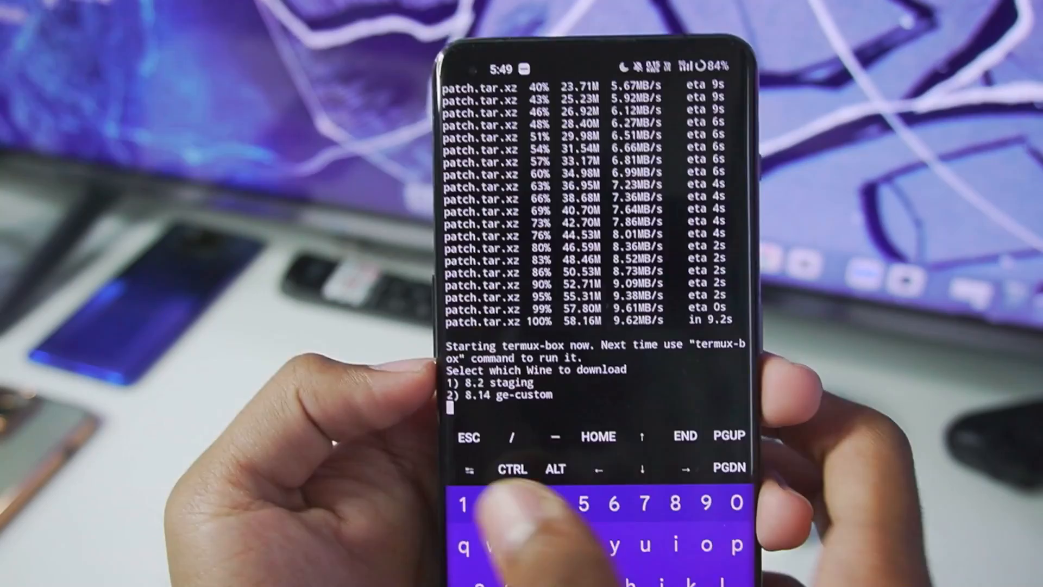
pyautogui.write('1')
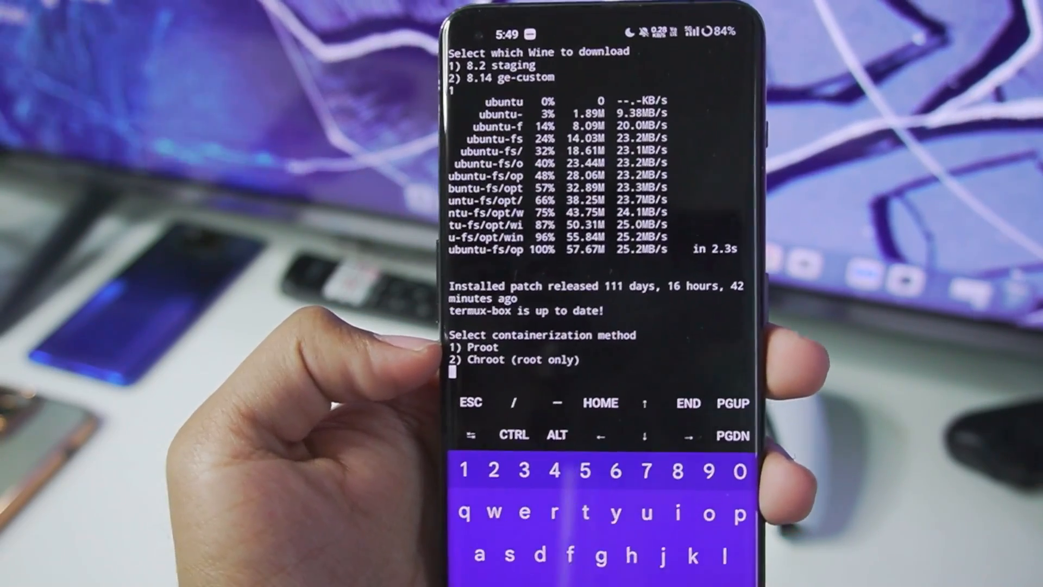
pyautogui.write('1')
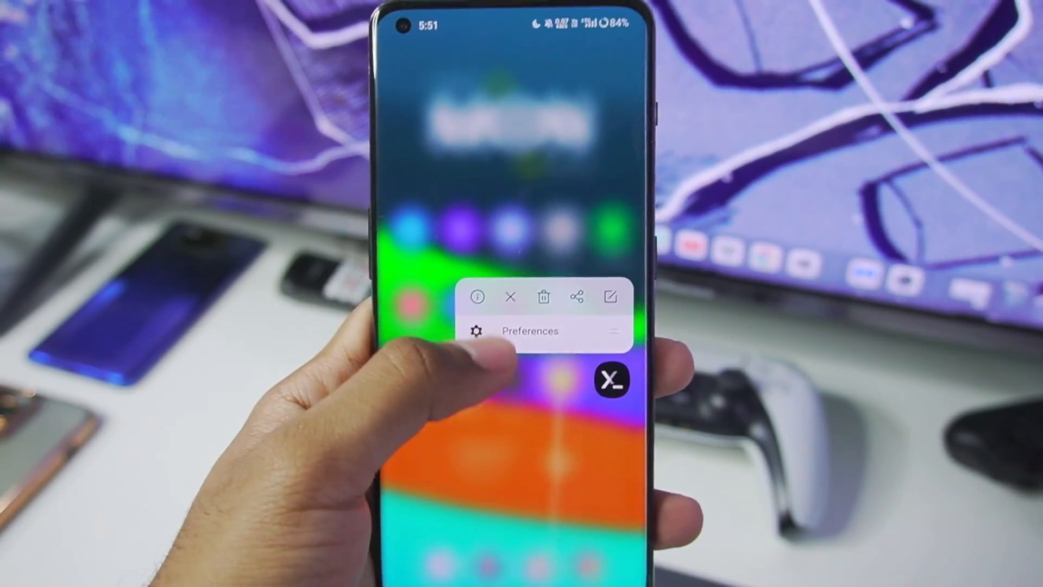
# Step: Open Termux:X11 Preferences and review the output and keyboard settings, including 1280x720 resolution
pyautogui.click(531, 331)
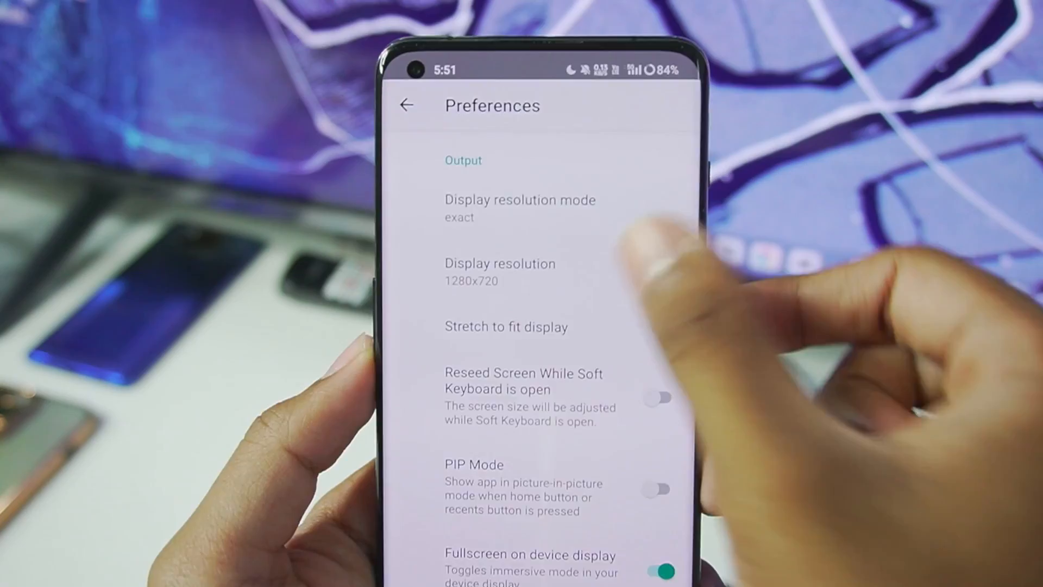
pyautogui.click(498, 272)
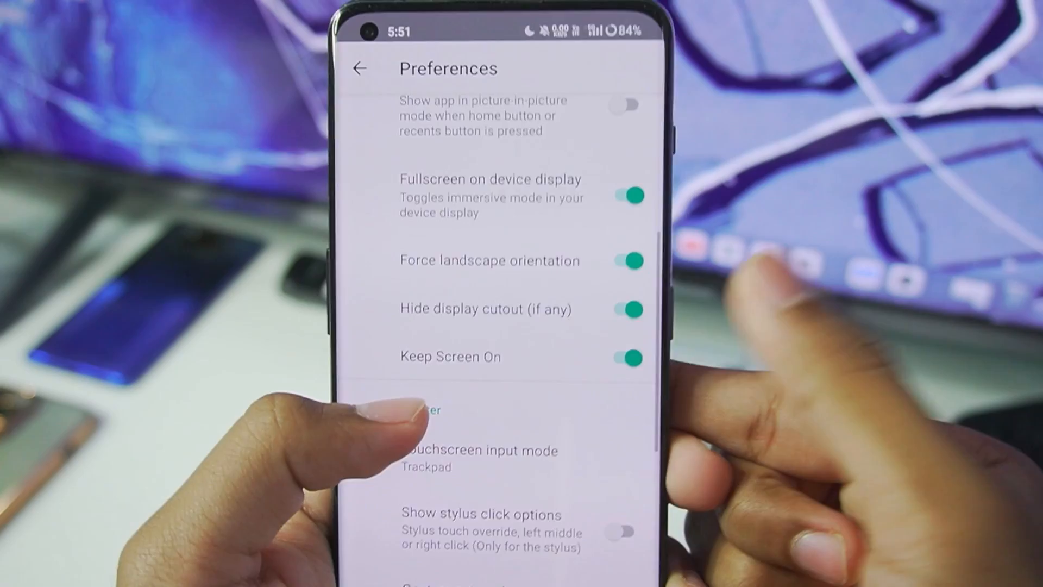
pyautogui.scroll(-3)
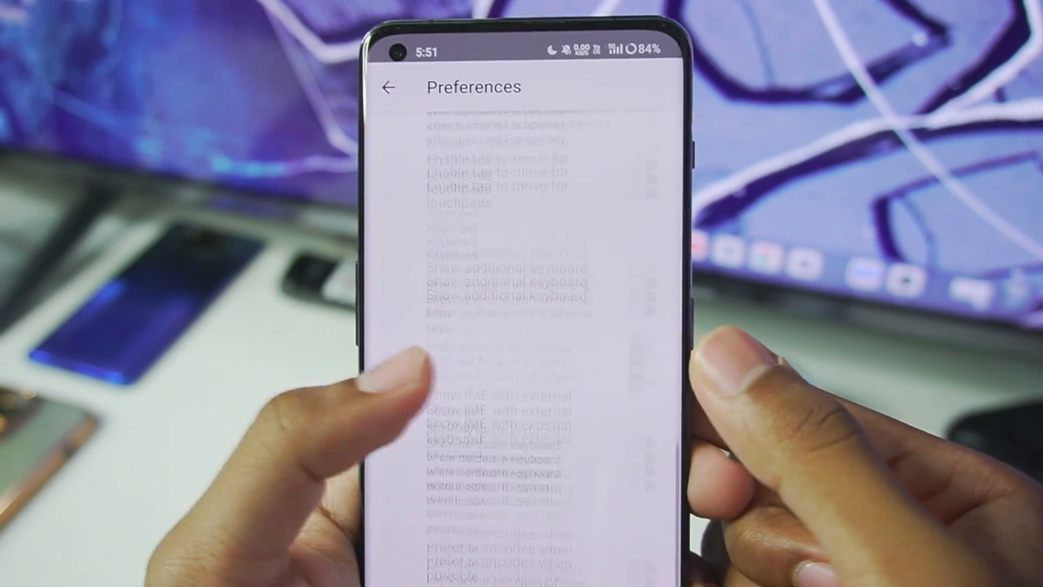
pyautogui.scroll(3)
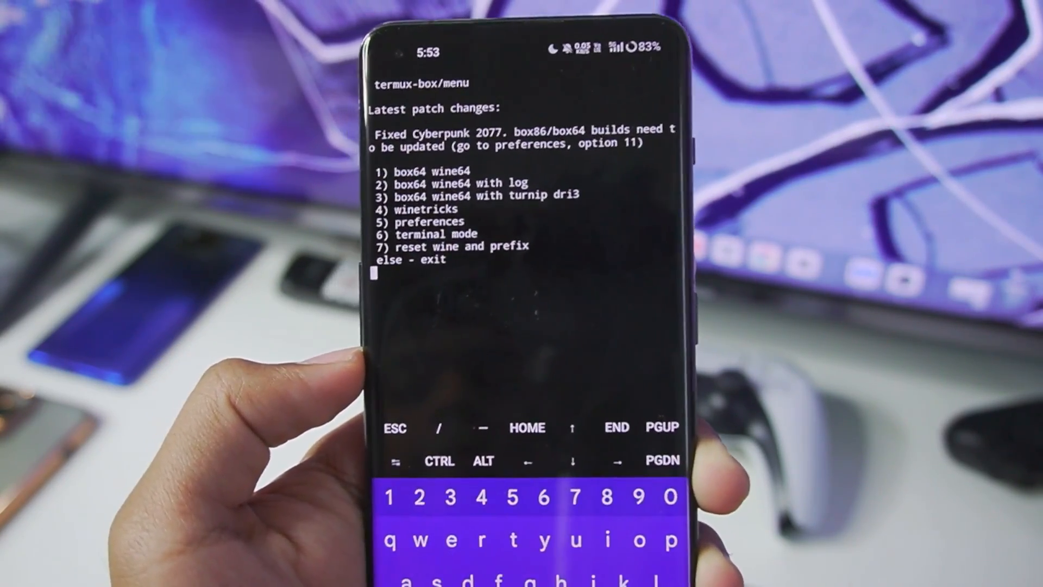
# Step: Select option 3, box64 wine64 with turnip dri3, from the termux-box menu
pyautogui.write('3')
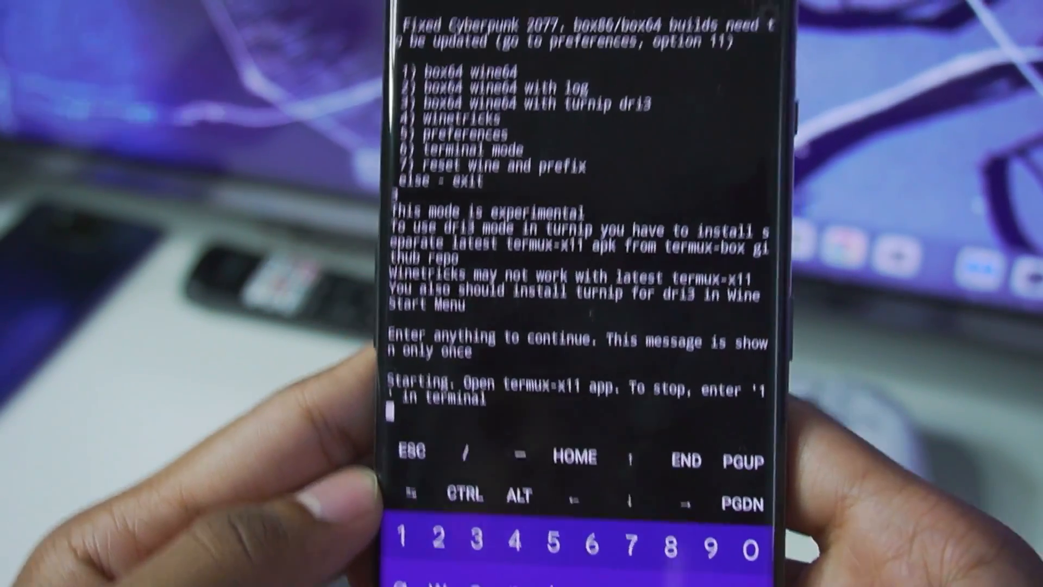
# Step: Stop the session, export WINEESYNC=1 with proot shm binding, and relaunch termux-box with option 3
pyautogui.write('1')
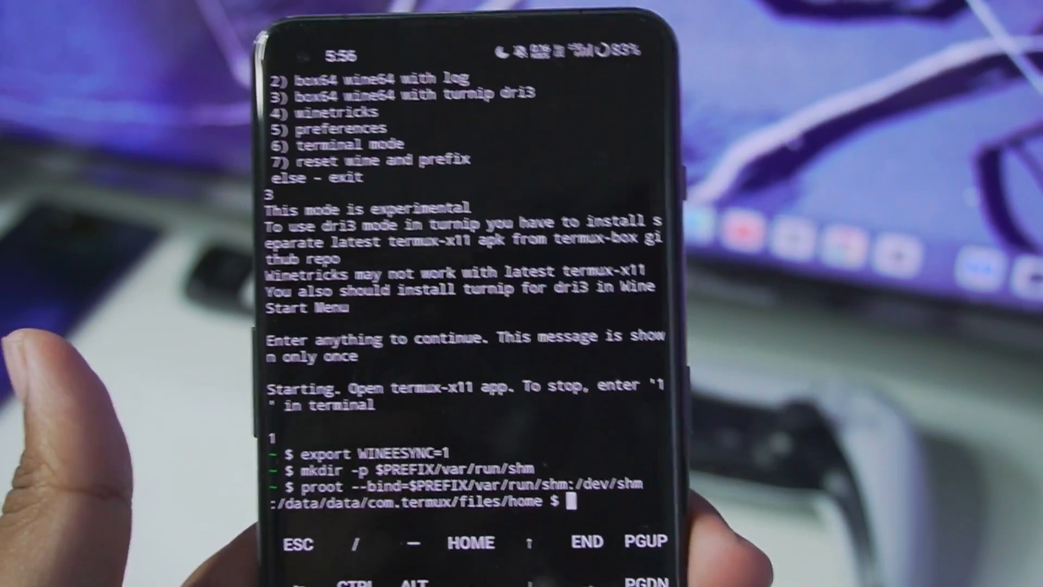
pyautogui.write('t')
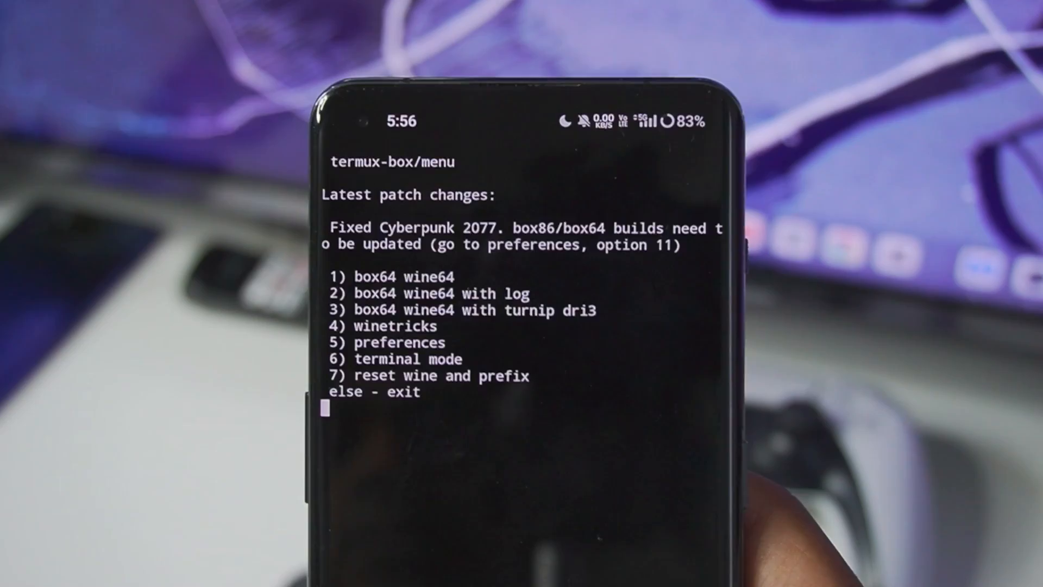
pyautogui.write('3')
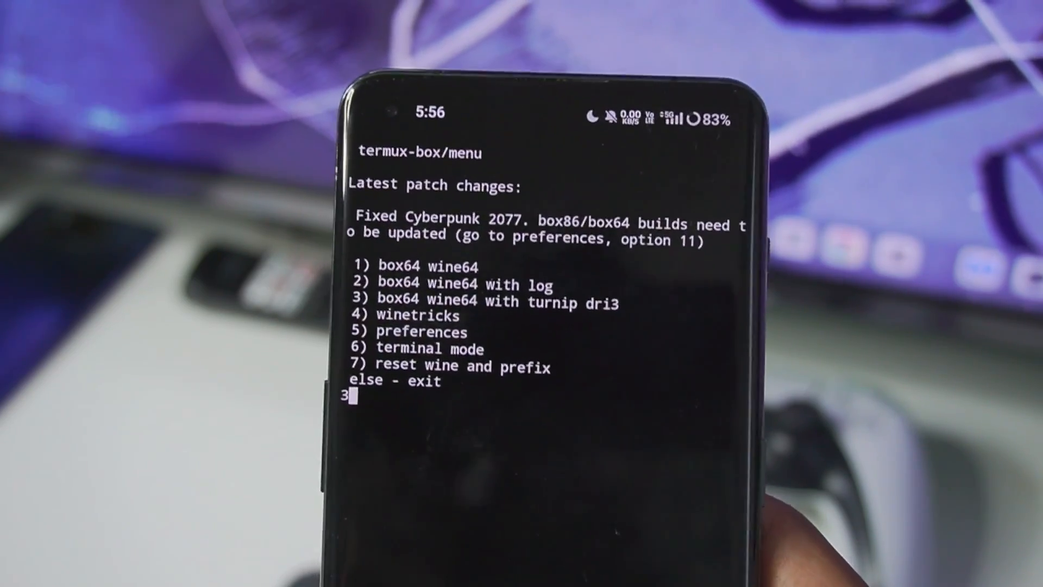